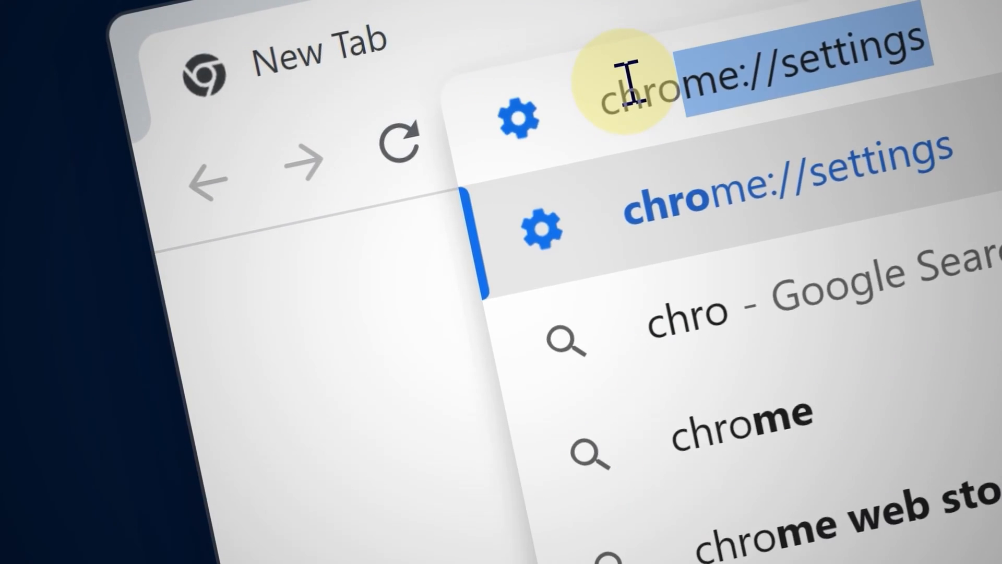
- In chrome://settings, switch off 'Continue running background apps when Google Chrome is closed'
key(Enter)
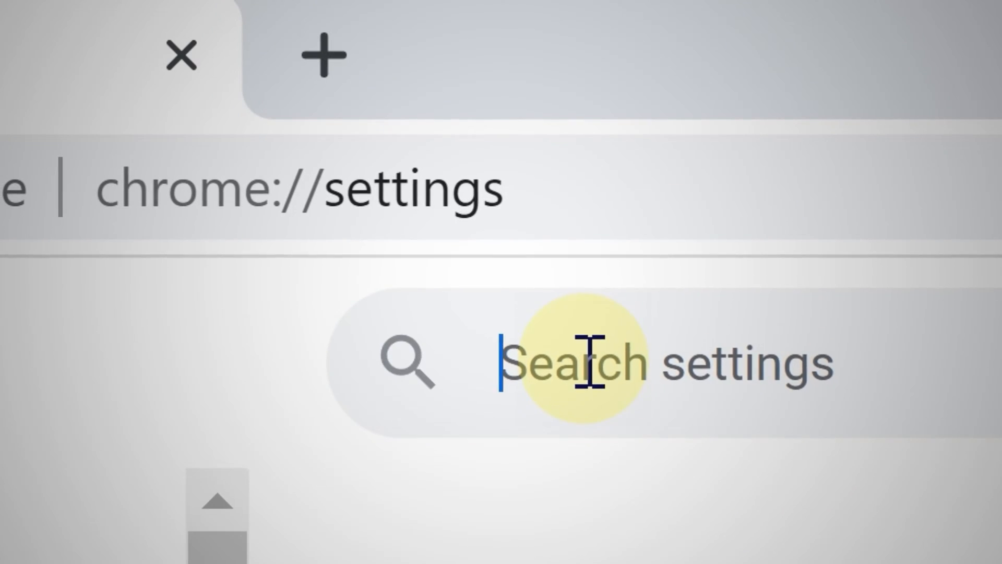
text(ba)
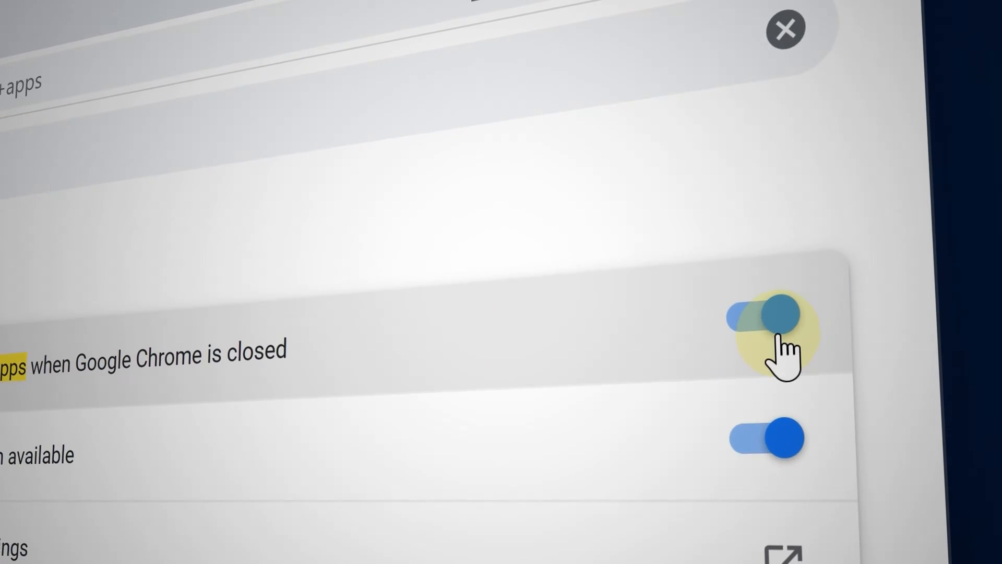
click(770, 320)
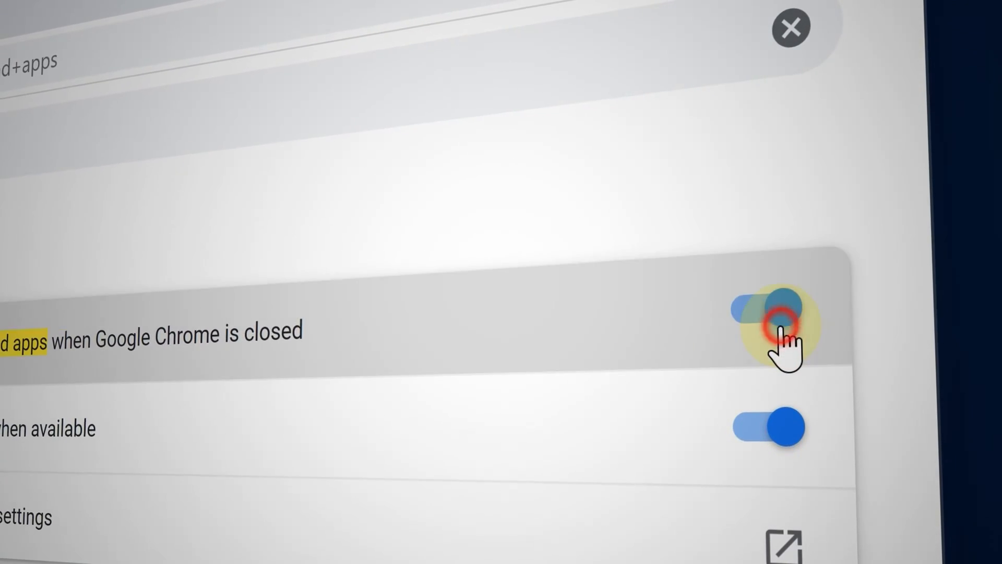
click(771, 309)
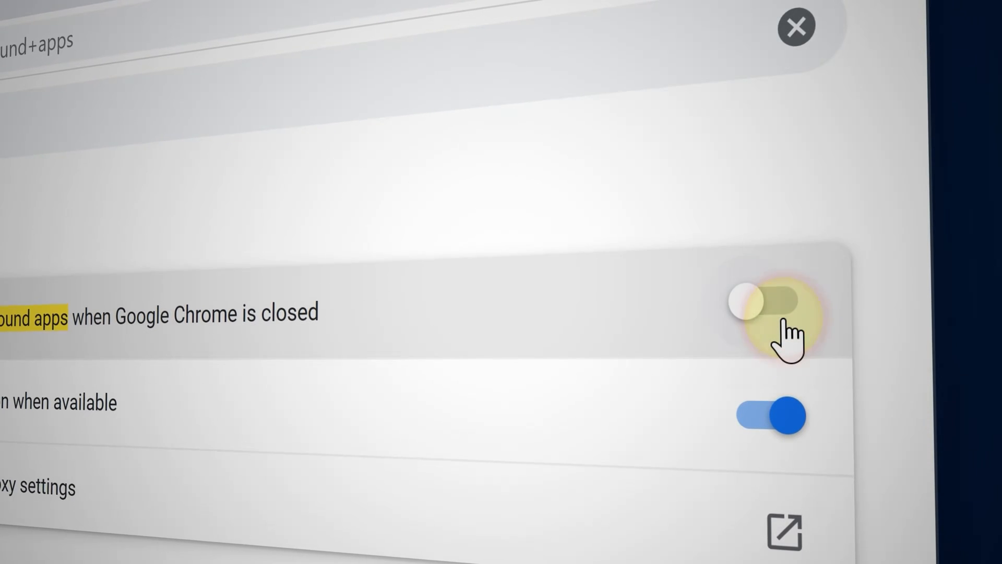
click(770, 302)
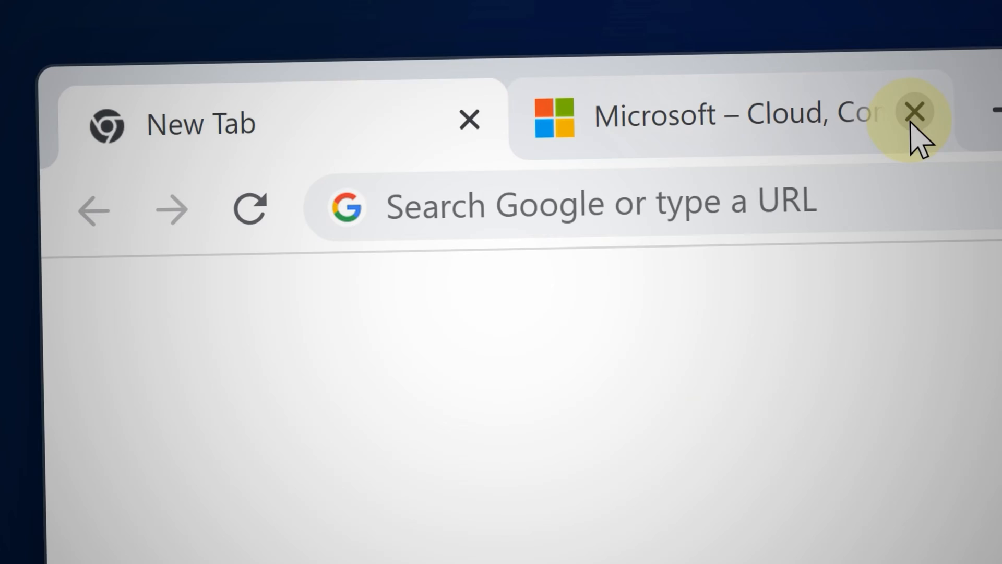
- Close the Microsoft tab and bring up Chrome's Task Manager with Ctrl+Shift+Esc
key(ctrl+shift+escape)
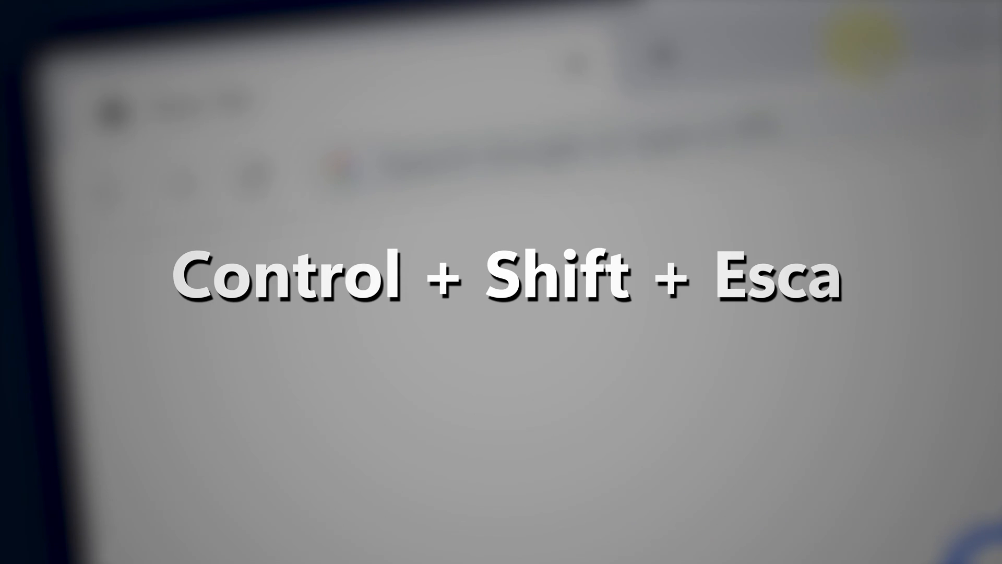
key(ctrl+shift+esc)
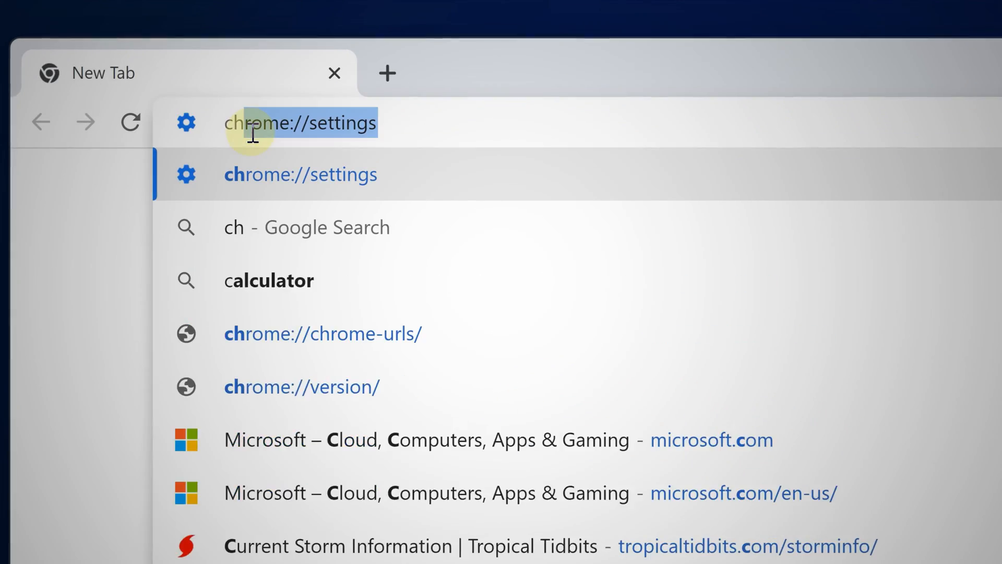
- Return to chrome://settings and search 'reset' to show 'Restore settings to their original defaults'
text(chrome://se)
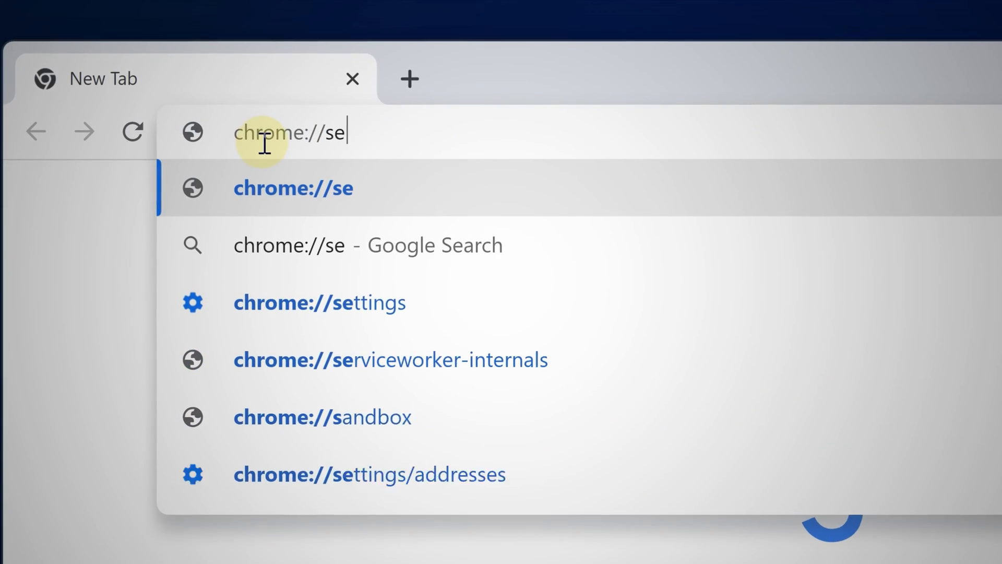
text(ttings)
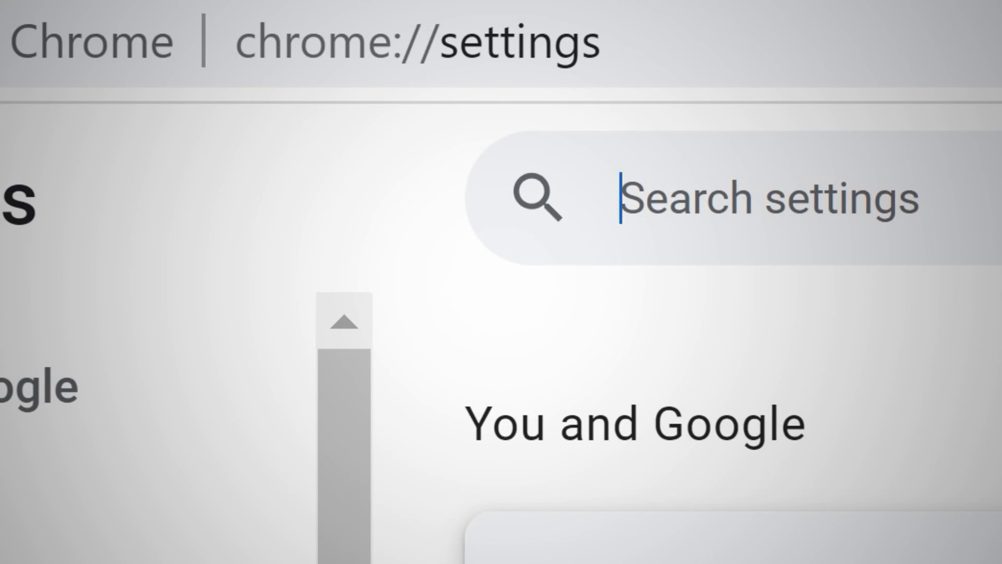
text(reset)
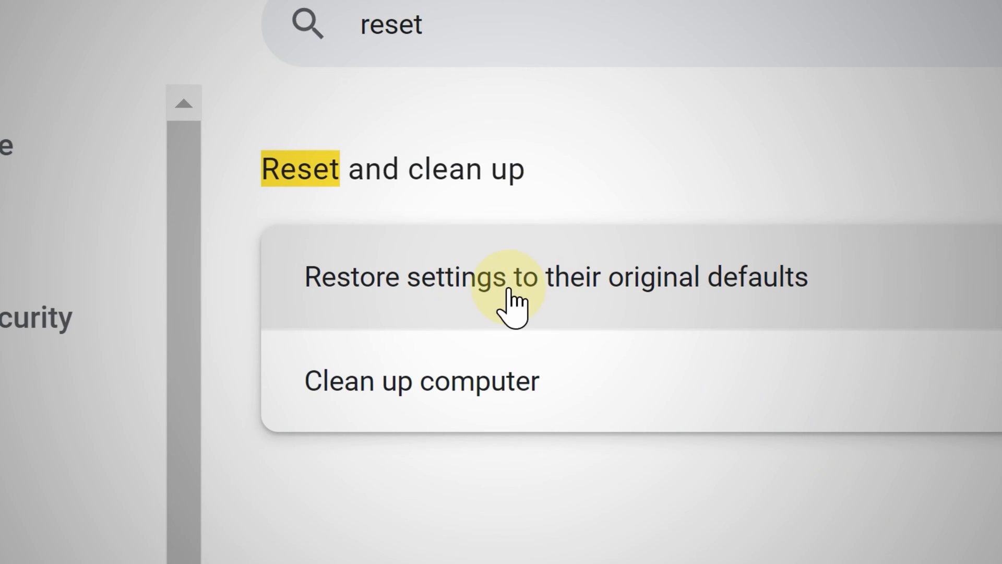
mouse_move(558, 326)
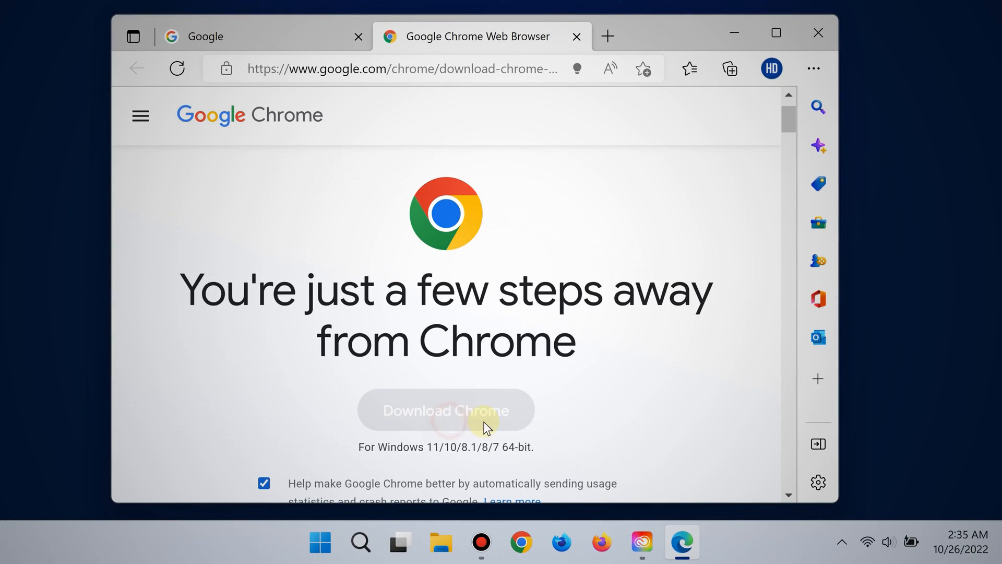
- Start the Chrome installer download from google.com/chrome in Edge
click(444, 409)
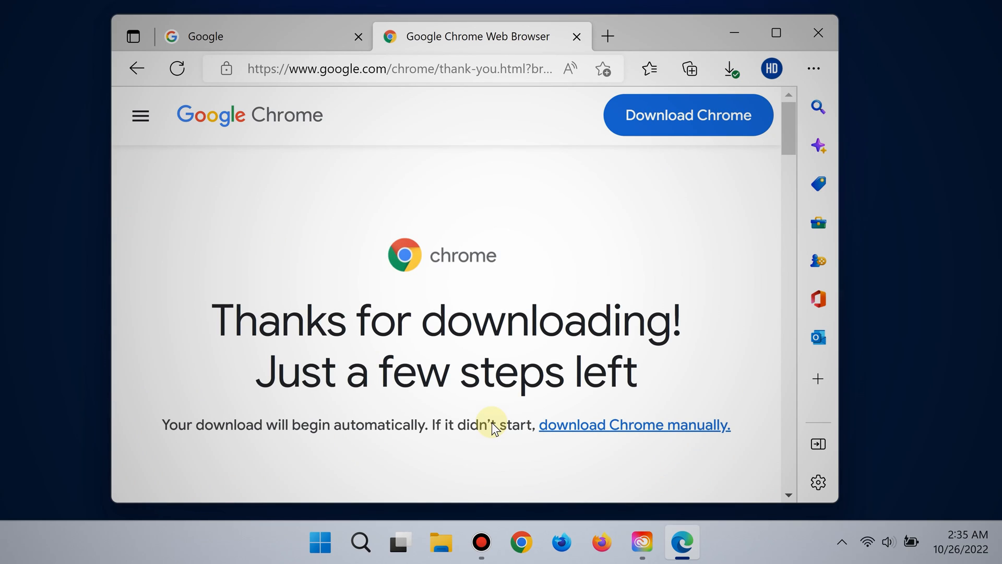
mouse_move(569, 361)
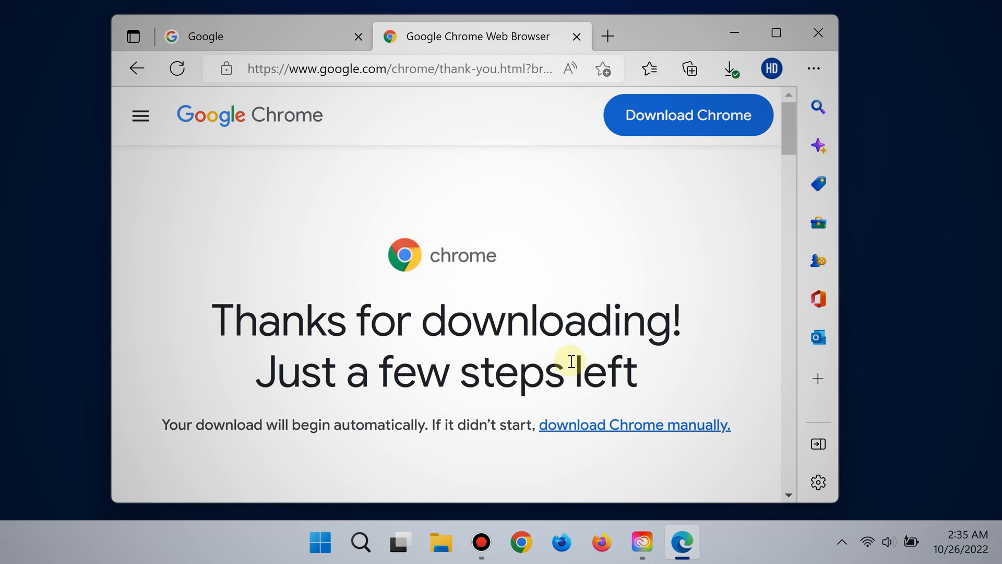